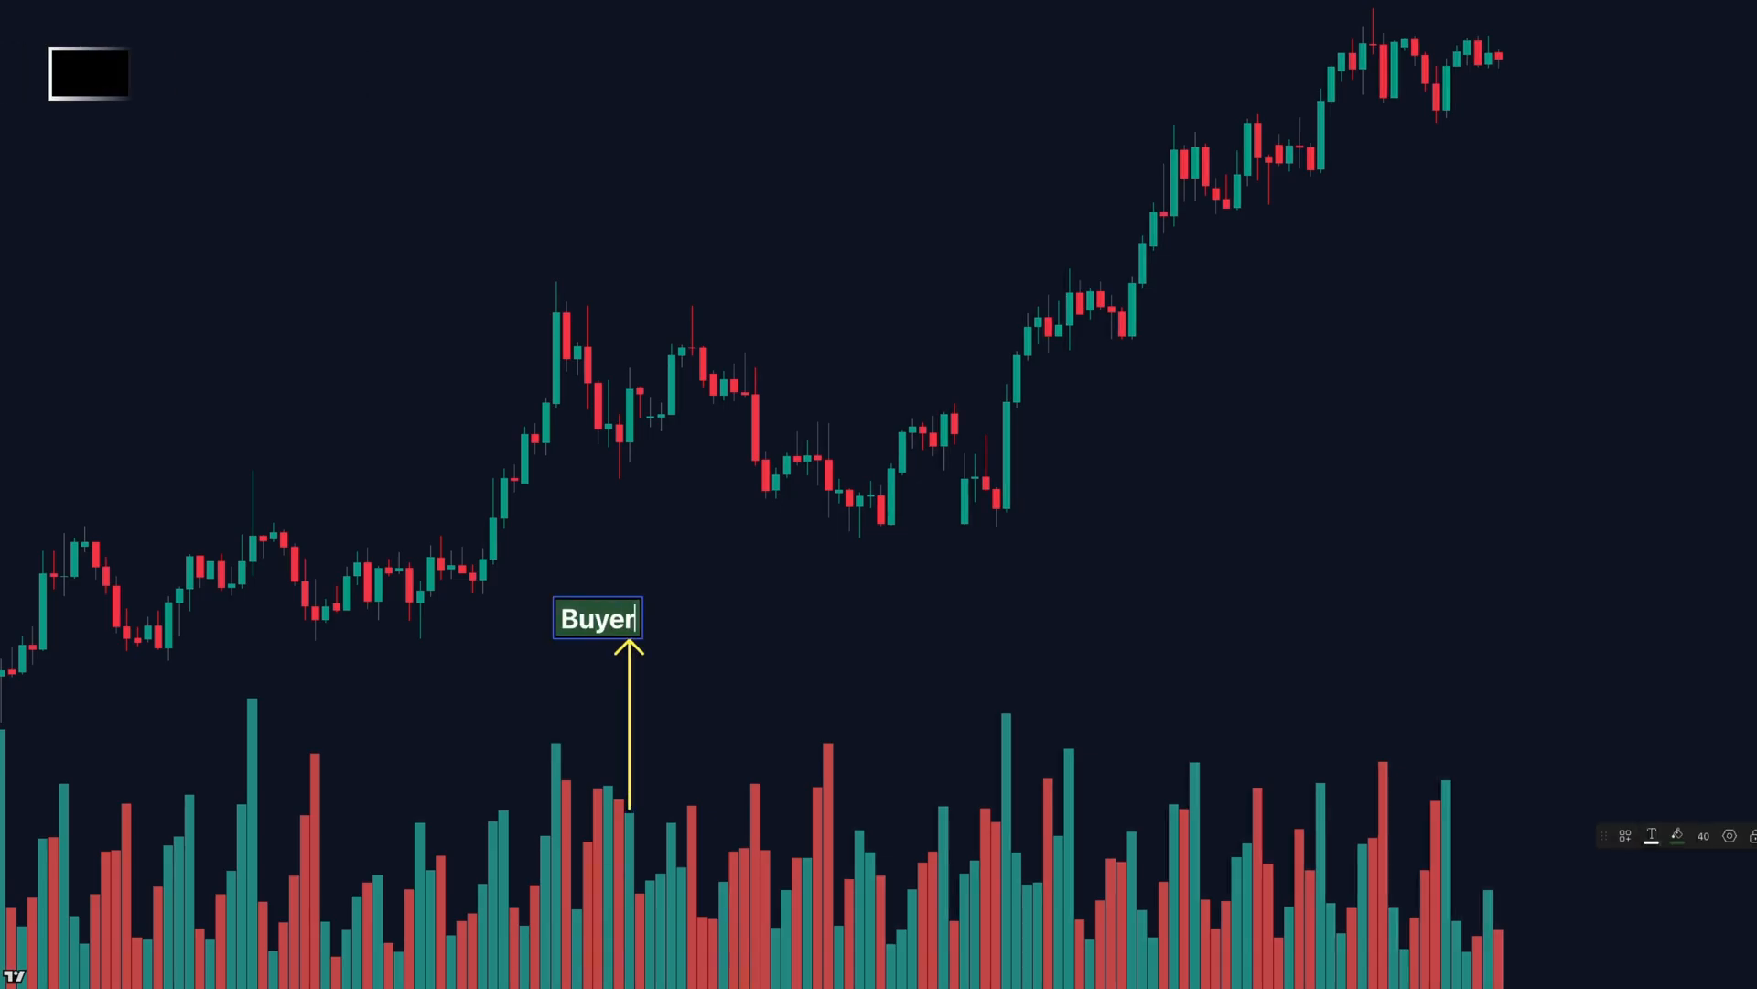
text(s Strong)
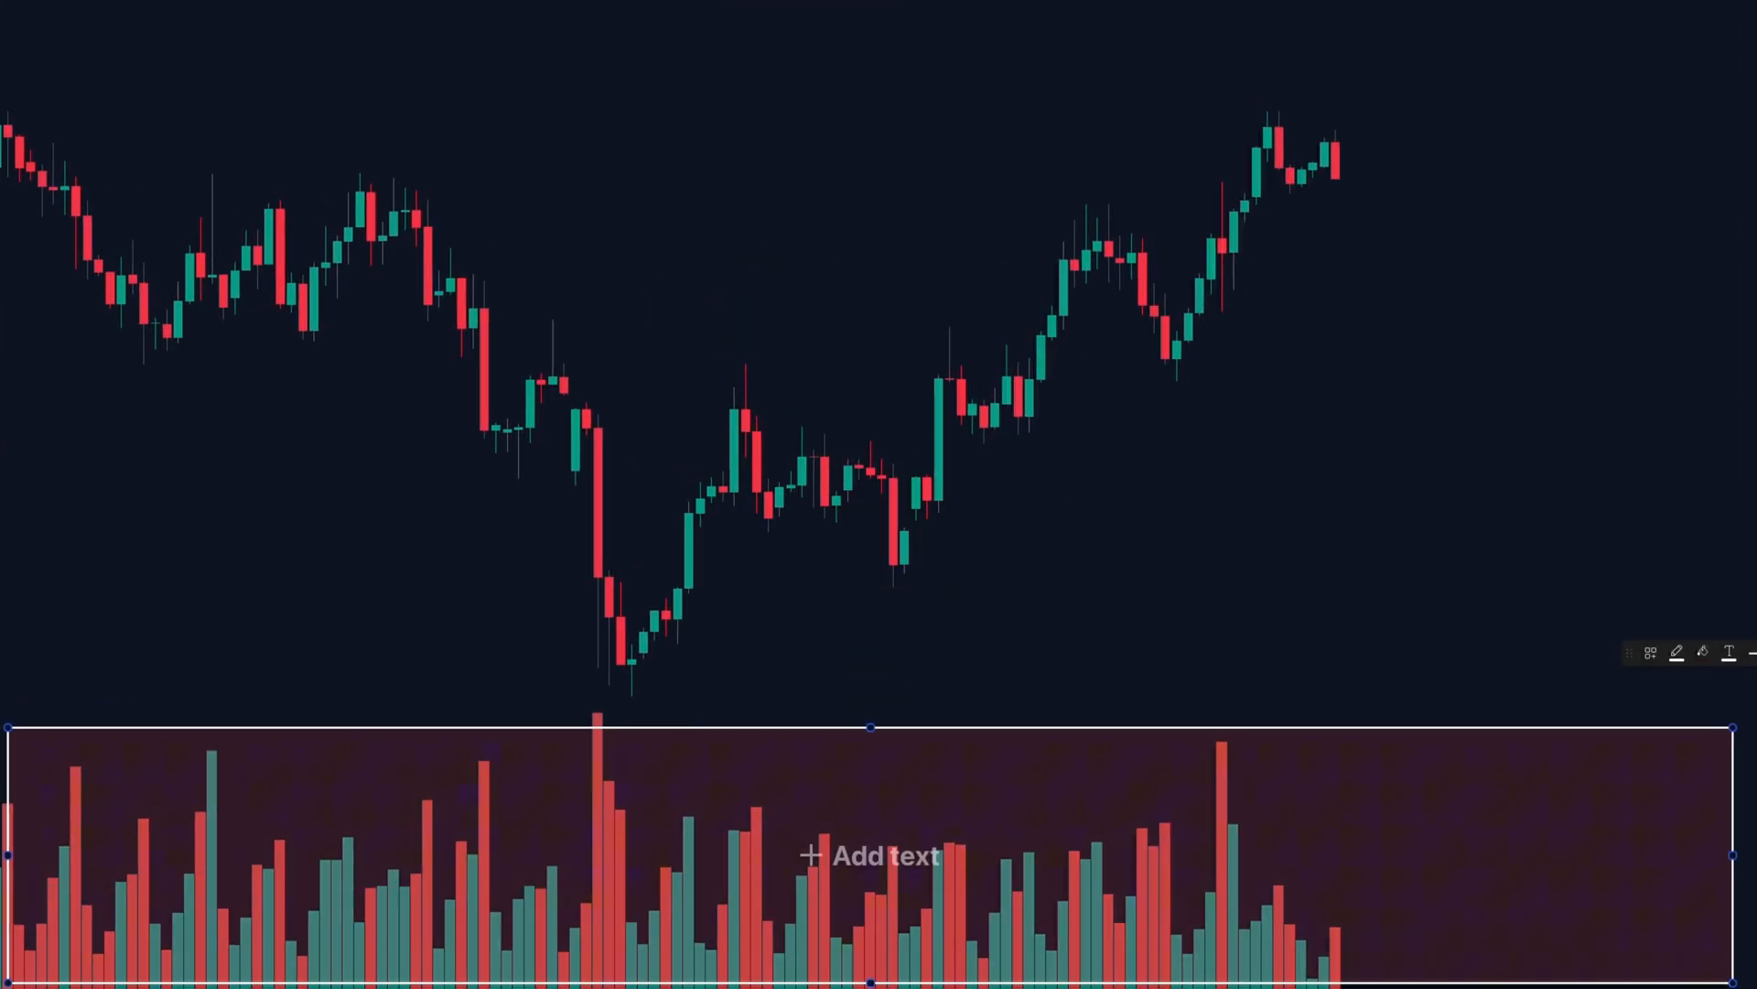
text(VOLUM)
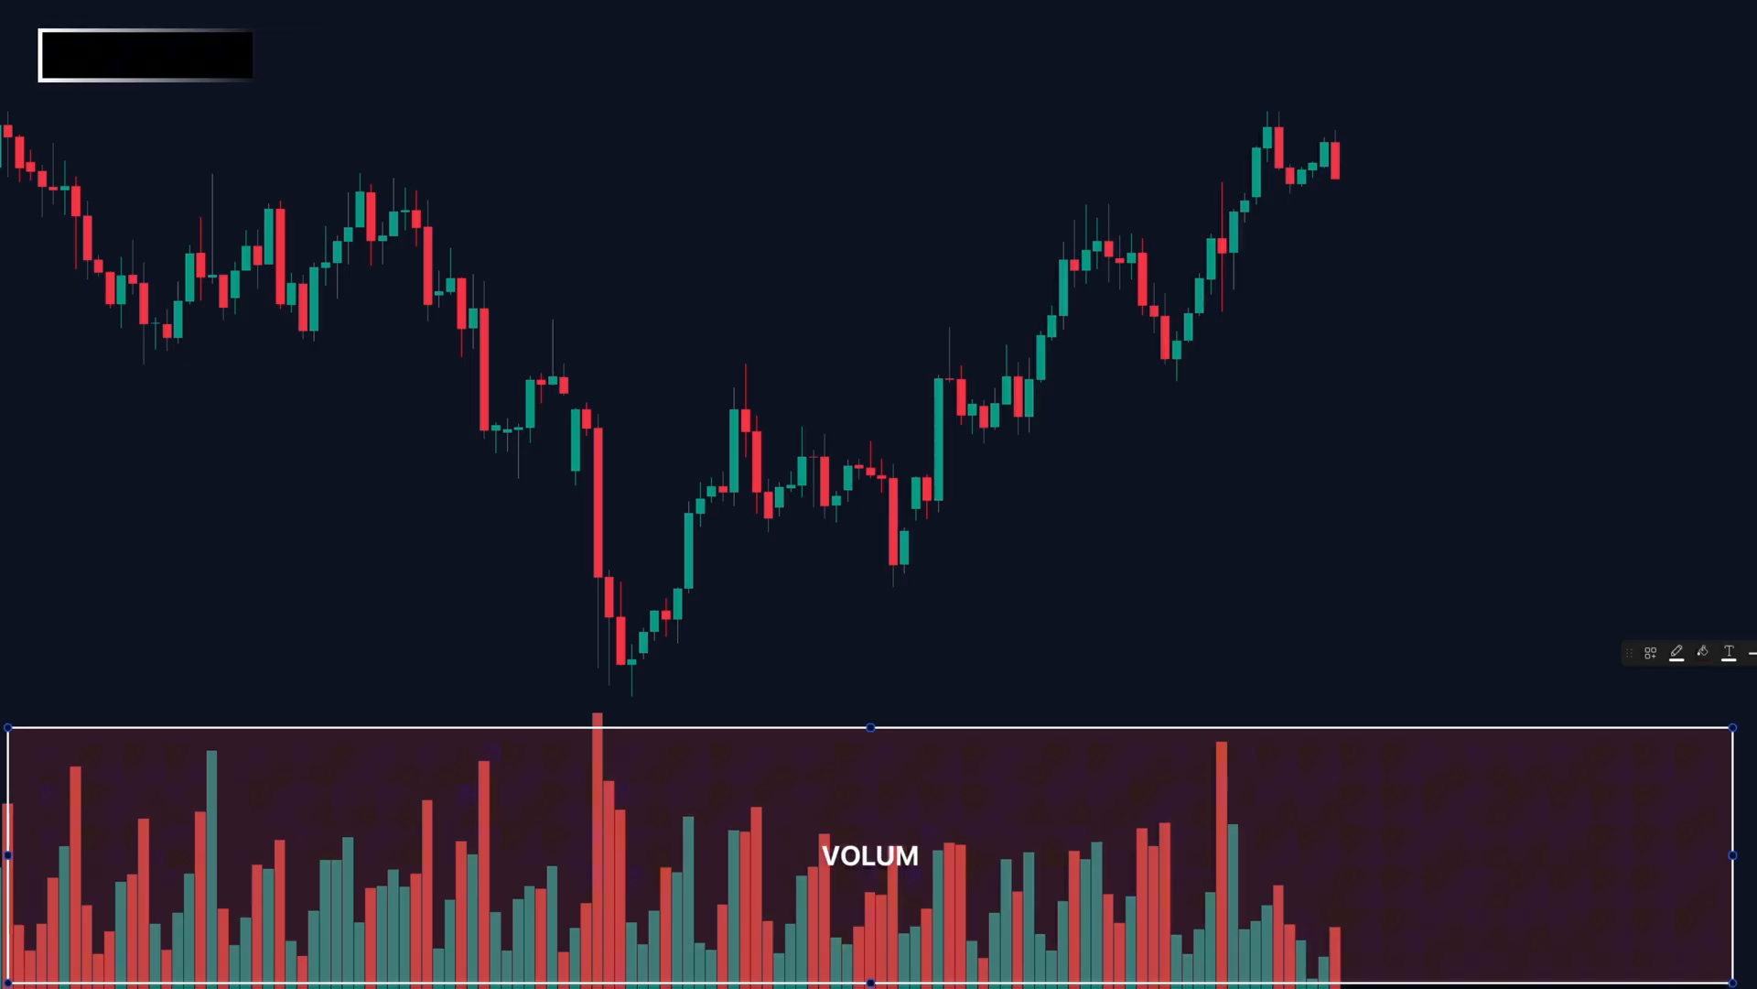